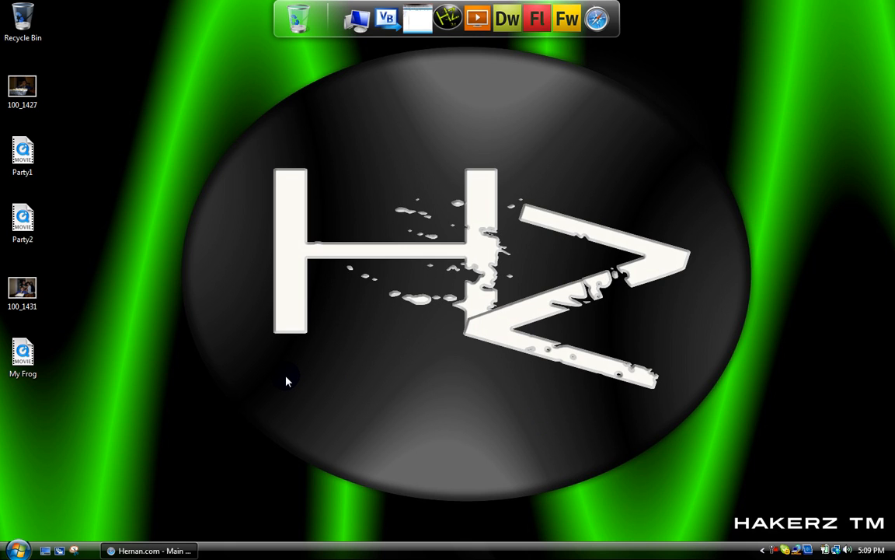
- Launch Adobe Fireworks CS4 from the desktop dock
{"action": "left_click", "coordinate": [147, 550]}
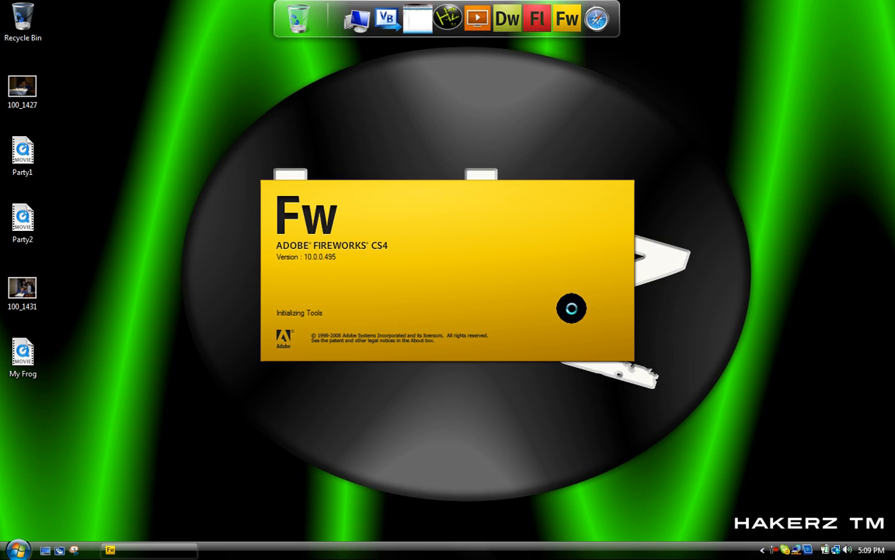
{"action": "mouse_move", "coordinate": [388, 127]}
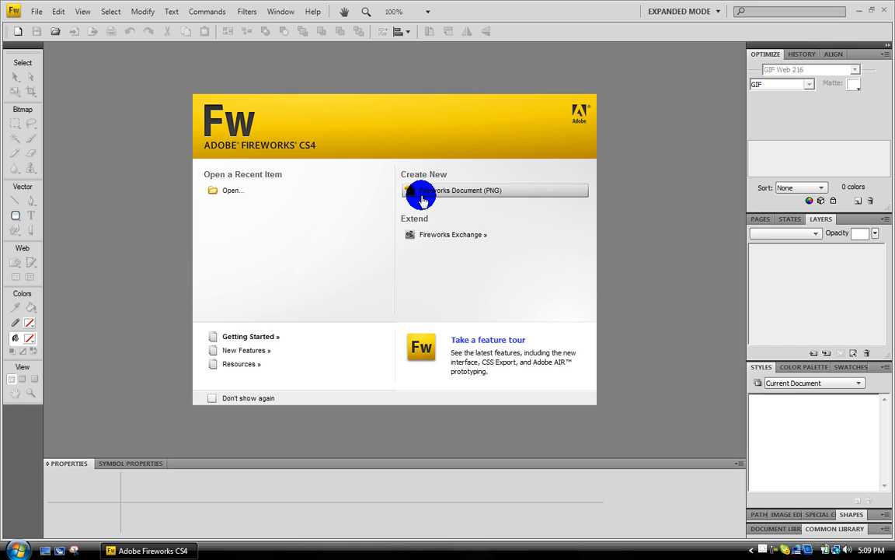
{"action": "mouse_move", "coordinate": [128, 519]}
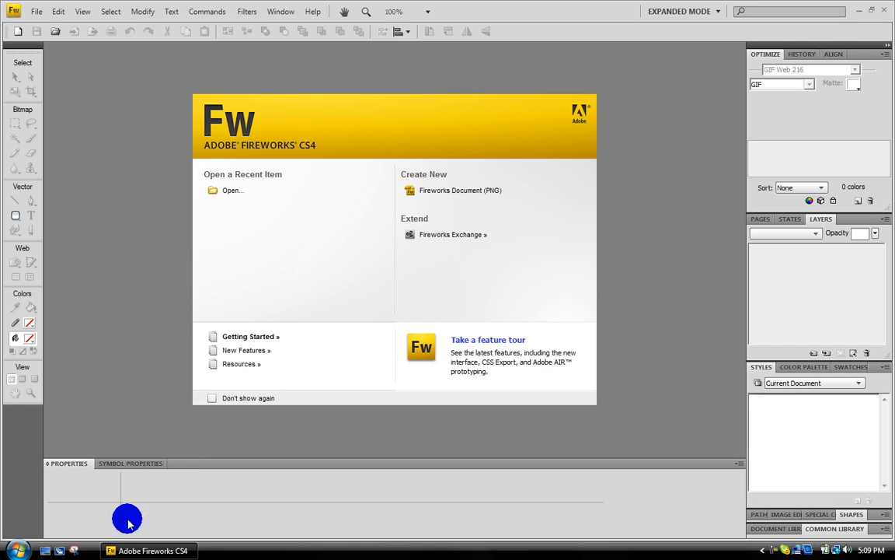
{"action": "mouse_move", "coordinate": [72, 547]}
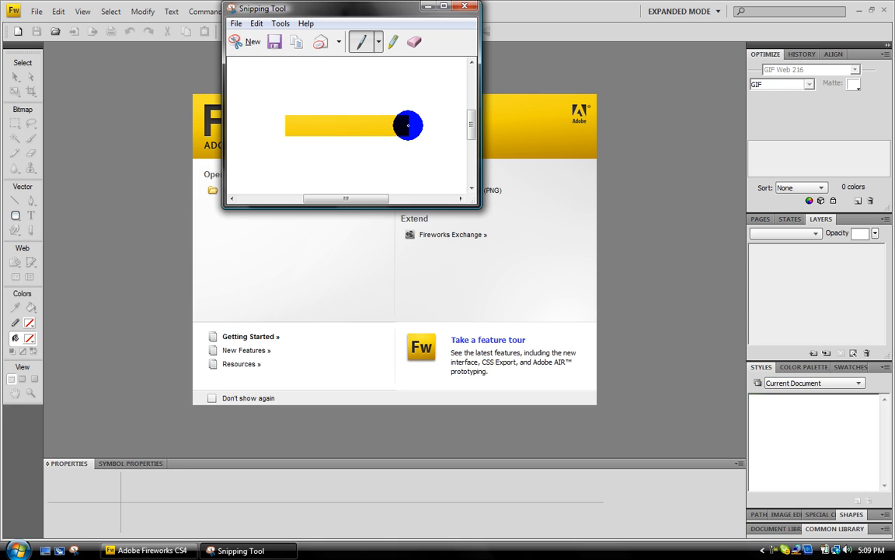
- Save the snip to the desktop as Capture.png and minimize Fireworks
{"action": "left_click", "coordinate": [274, 42]}
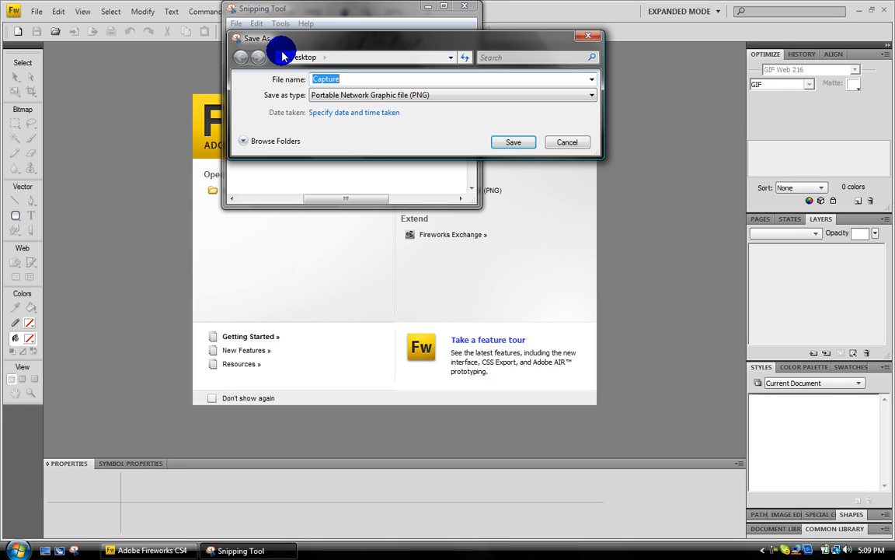
{"action": "left_click", "coordinate": [566, 141]}
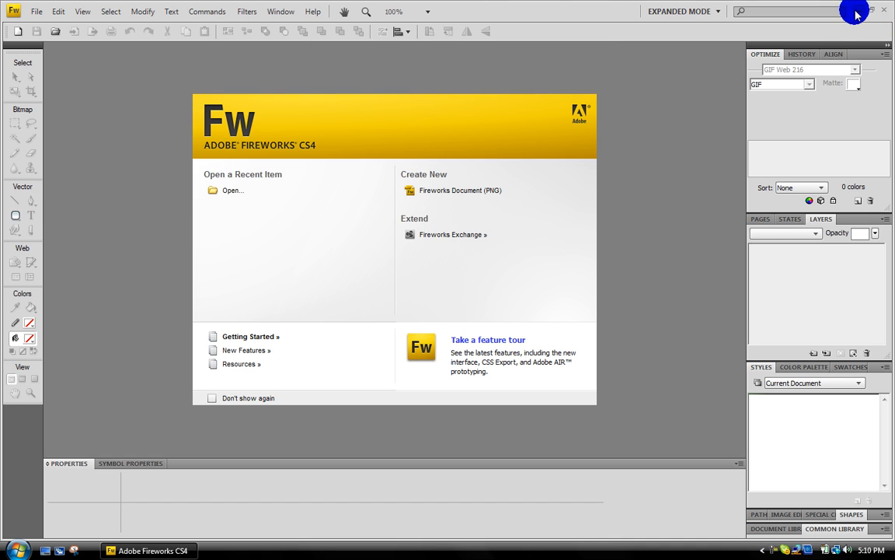
{"action": "left_click", "coordinate": [870, 10]}
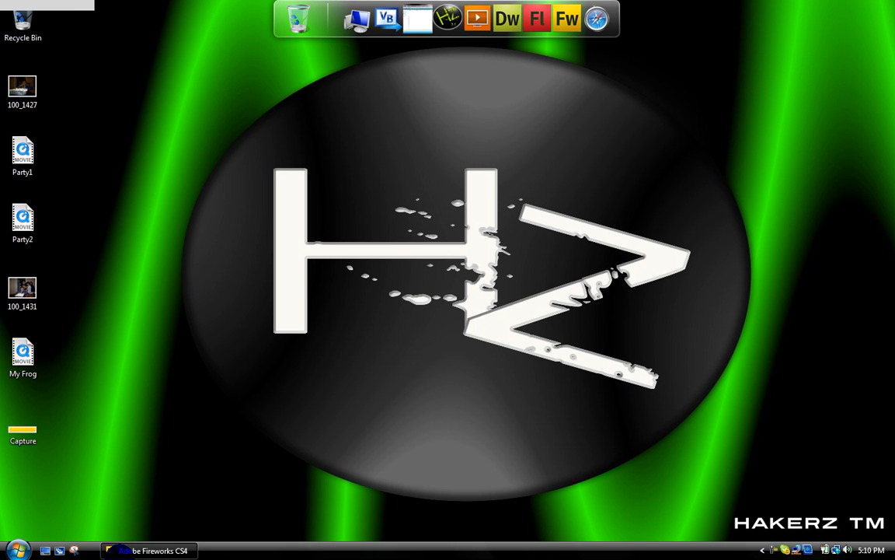
- Open Capture.png and draw a rectangle covering the whole canvas
{"action": "left_click", "coordinate": [565, 18]}
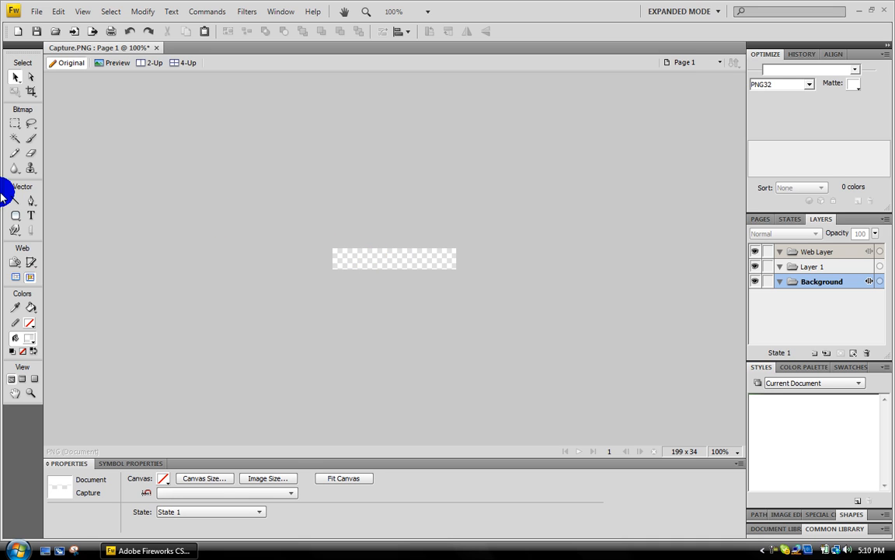
{"action": "left_click", "coordinate": [16, 214]}
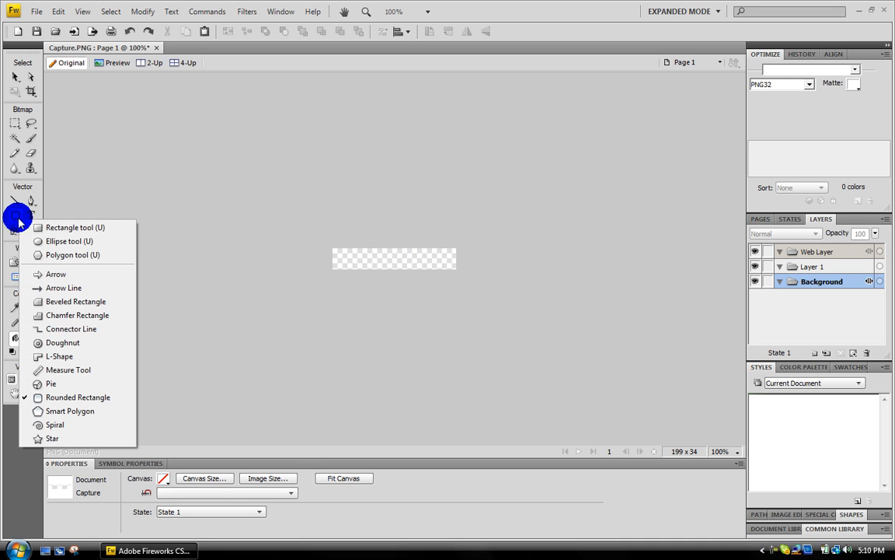
{"action": "left_click", "coordinate": [74, 227]}
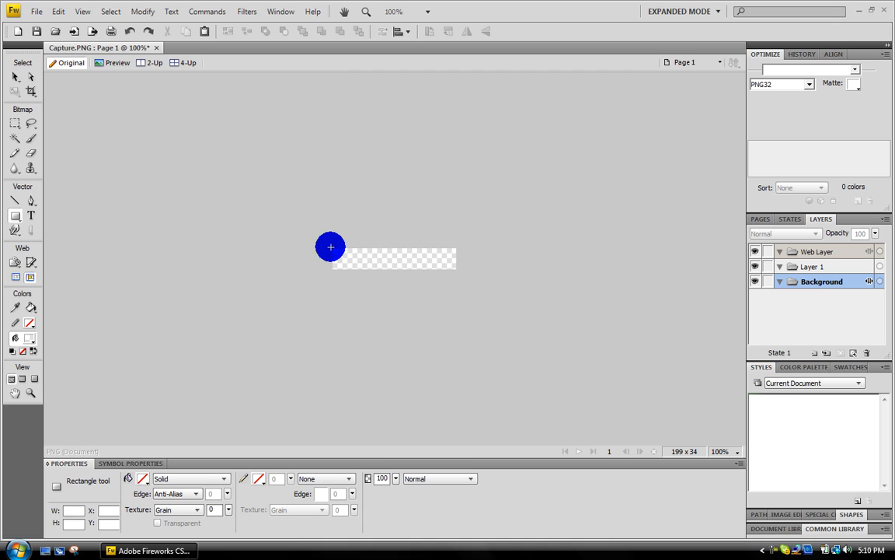
{"action": "left_click_drag", "start_coordinate": [330, 247], "coordinate": [457, 271]}
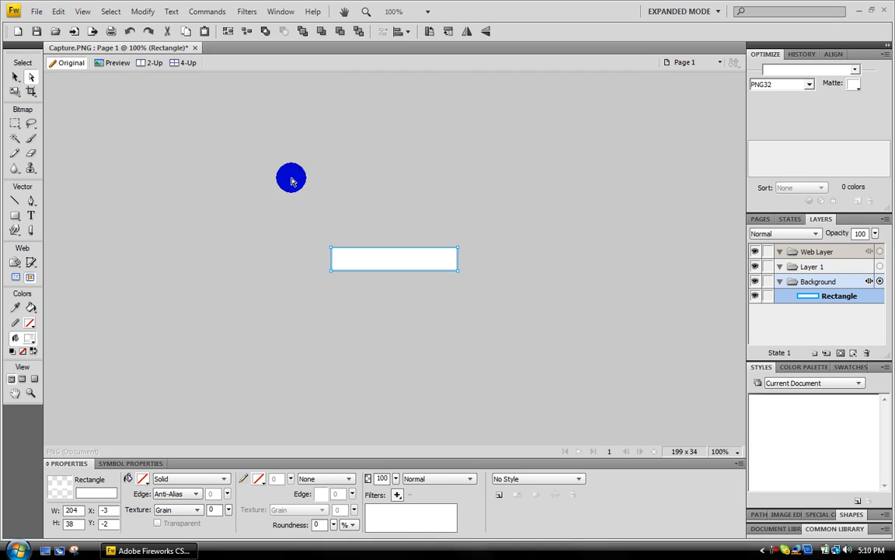
- Style the rectangle with a Dark Chrome style and add the text HOME
{"action": "left_click", "coordinate": [811, 382]}
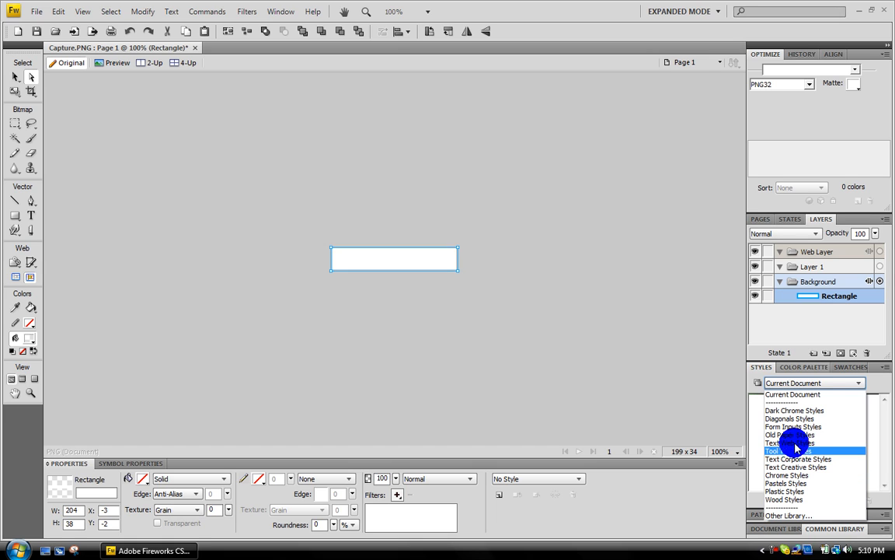
{"action": "left_click", "coordinate": [796, 451]}
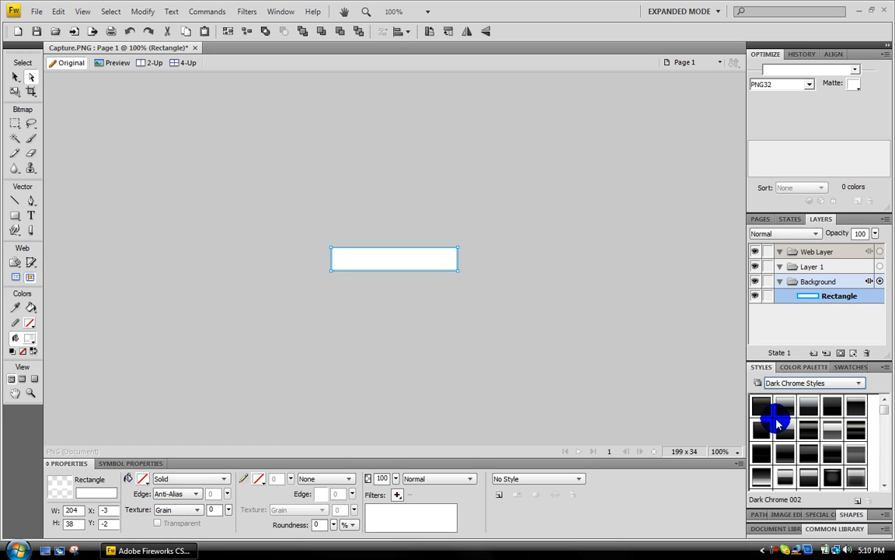
{"action": "left_click", "coordinate": [762, 404]}
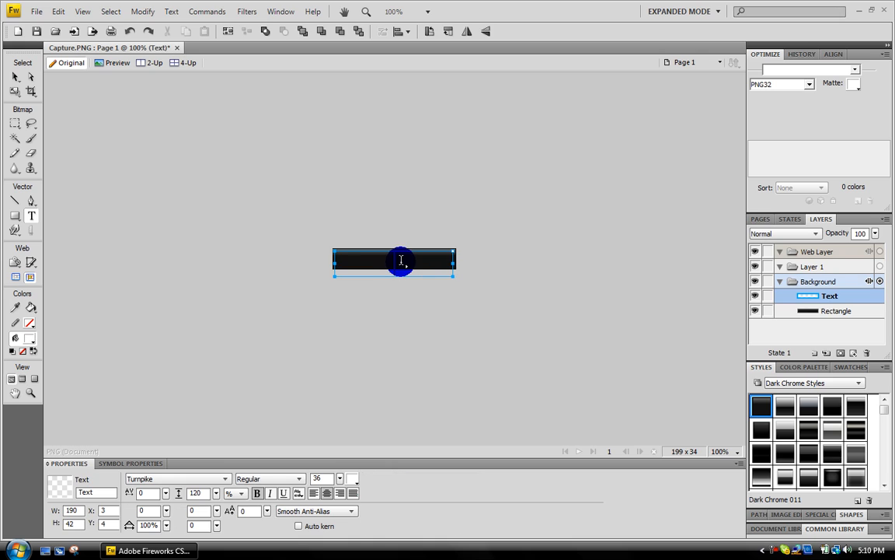
{"action": "type", "text": "HOME"}
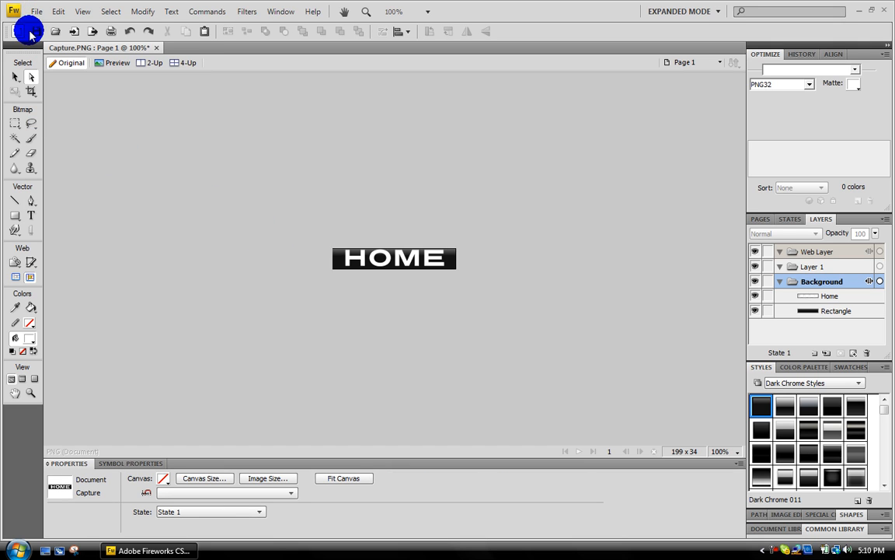
- Save the HOME button to the desktop as Home1.png via Save As
{"action": "left_click", "coordinate": [36, 10]}
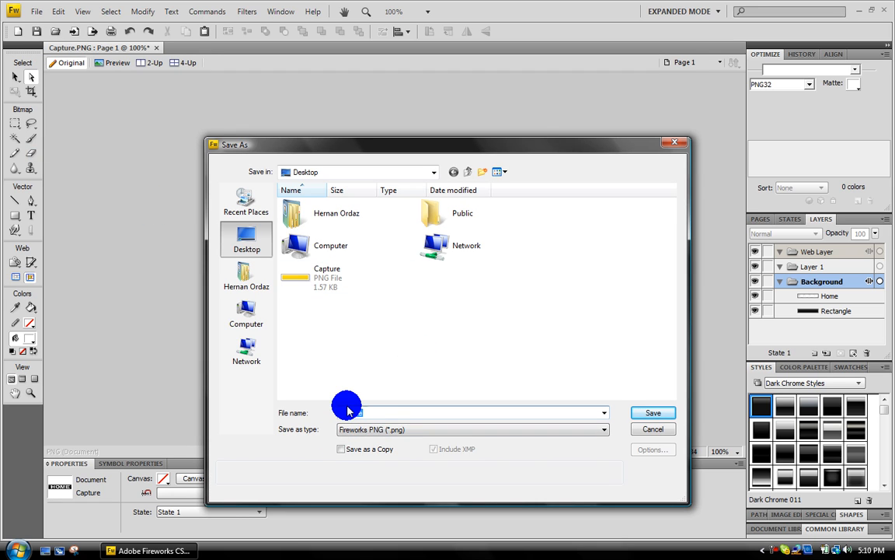
{"action": "type", "text": "Home1"}
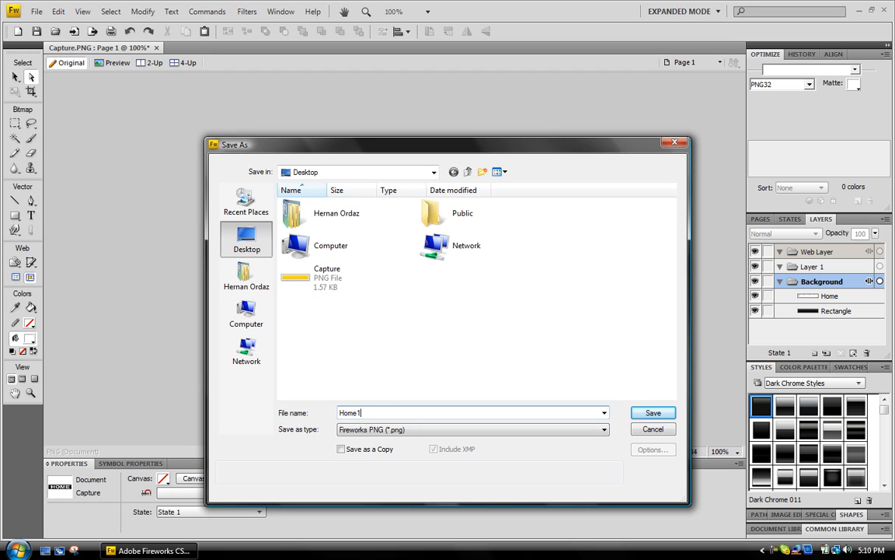
{"action": "left_click", "coordinate": [653, 414]}
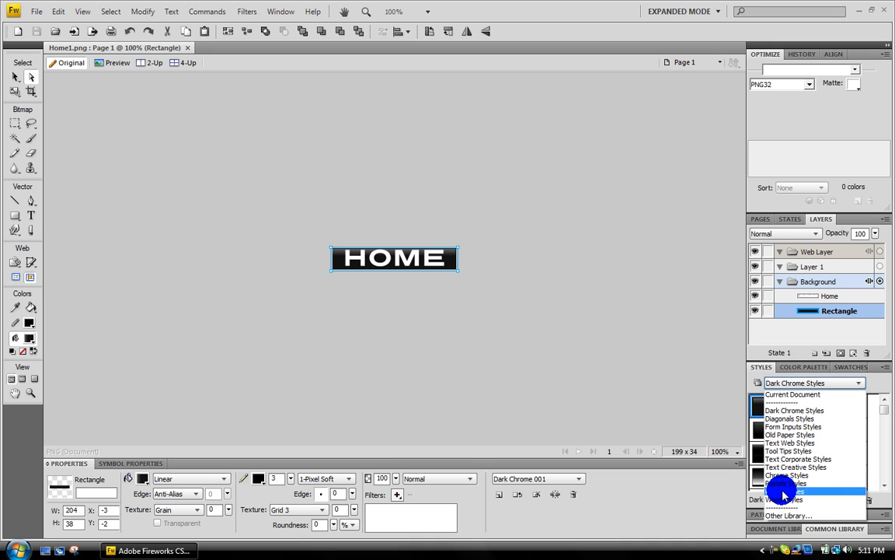
- Restyle the rectangle from the Plastic Styles library, trying blue then settling on grey
{"action": "left_click", "coordinate": [787, 499]}
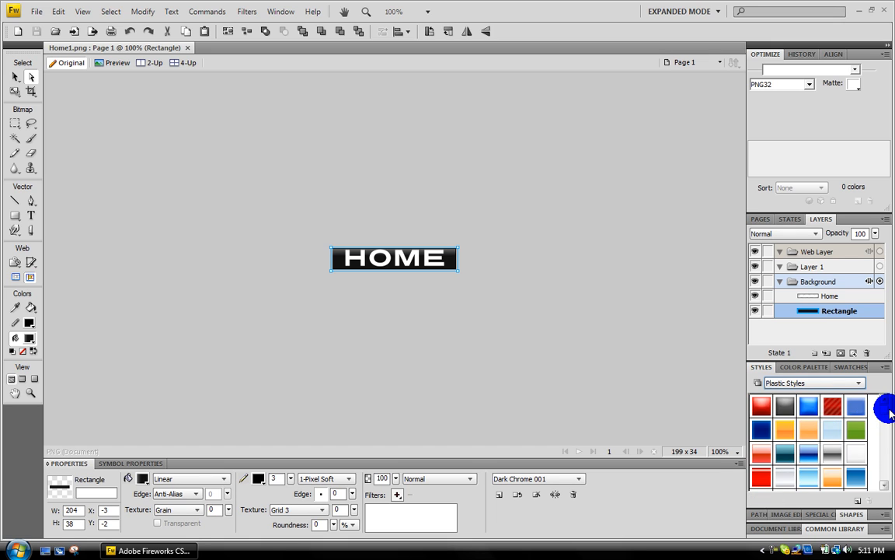
{"action": "scroll", "scroll_direction": "down", "scroll_amount": 3}
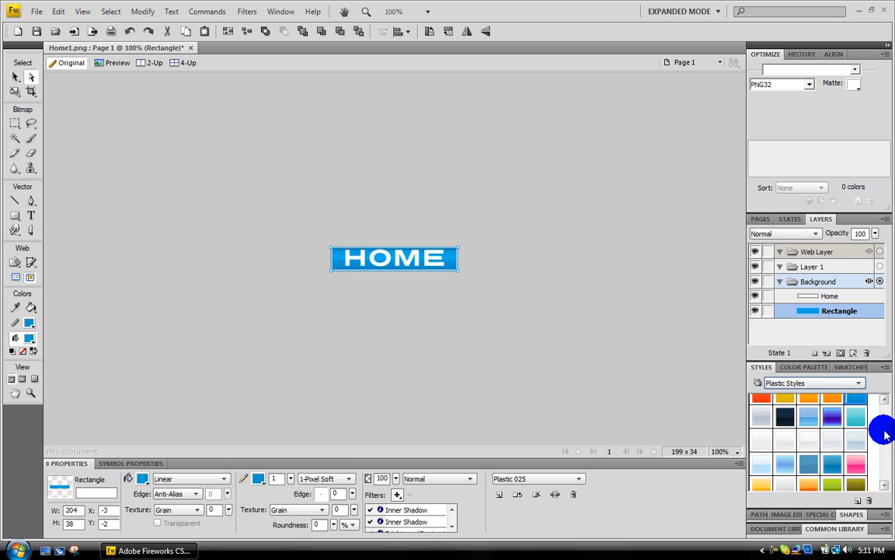
{"action": "left_click", "coordinate": [832, 417]}
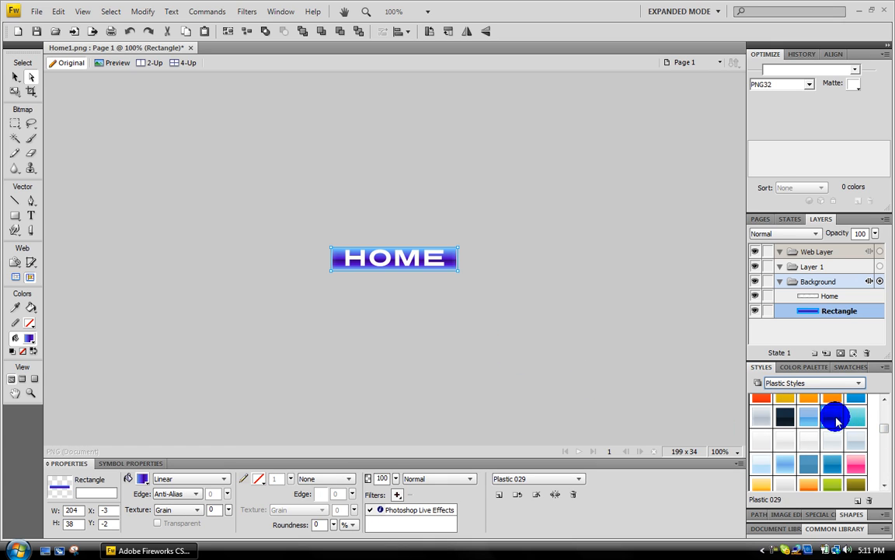
{"action": "scroll", "scroll_direction": "down", "scroll_amount": 3}
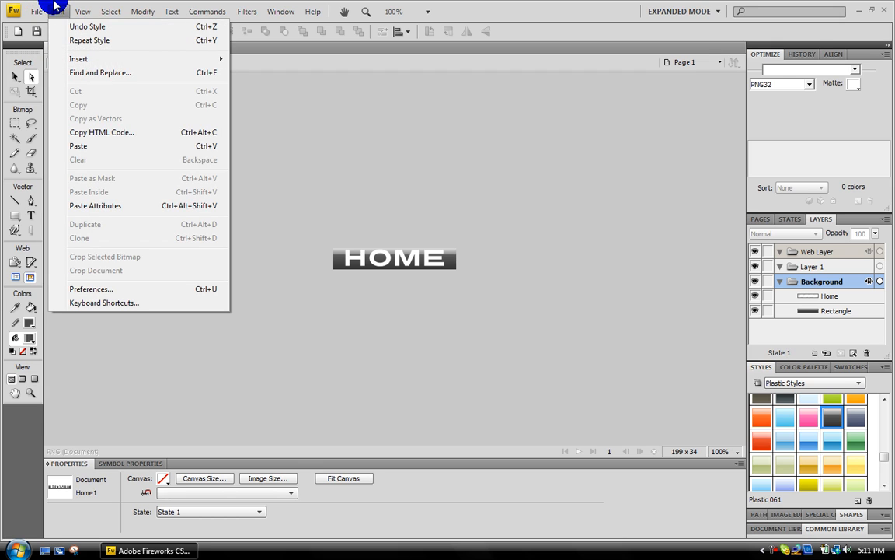
- Save the grey button as Home2.png on the desktop and minimize Fireworks
{"action": "left_click", "coordinate": [37, 11]}
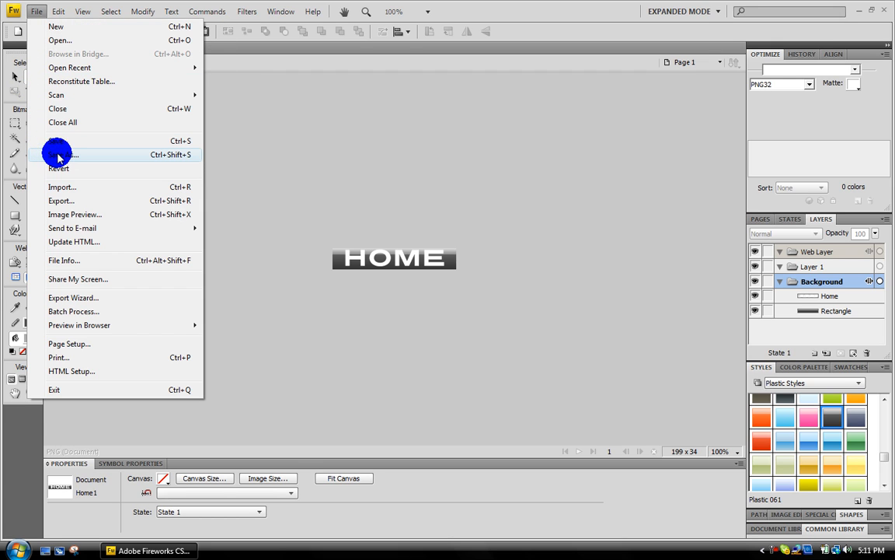
{"action": "left_click", "coordinate": [64, 155]}
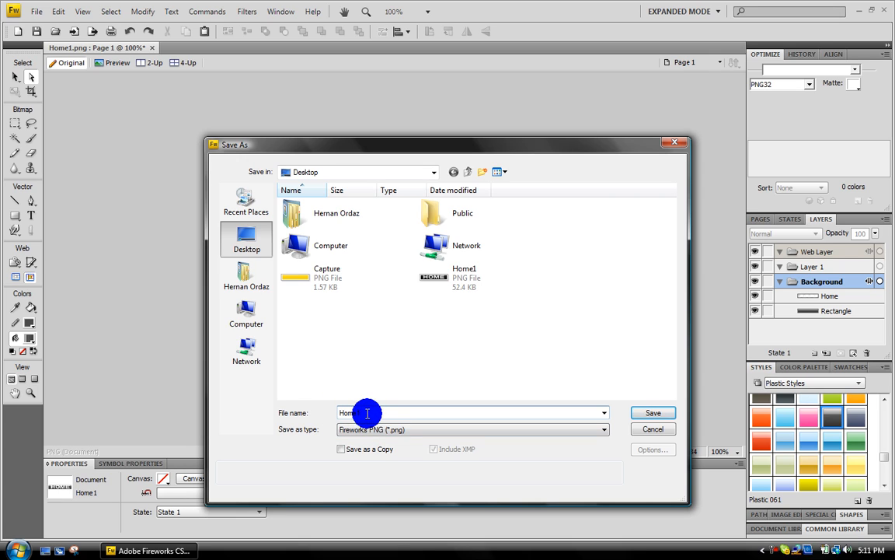
{"action": "type", "text": "Home2"}
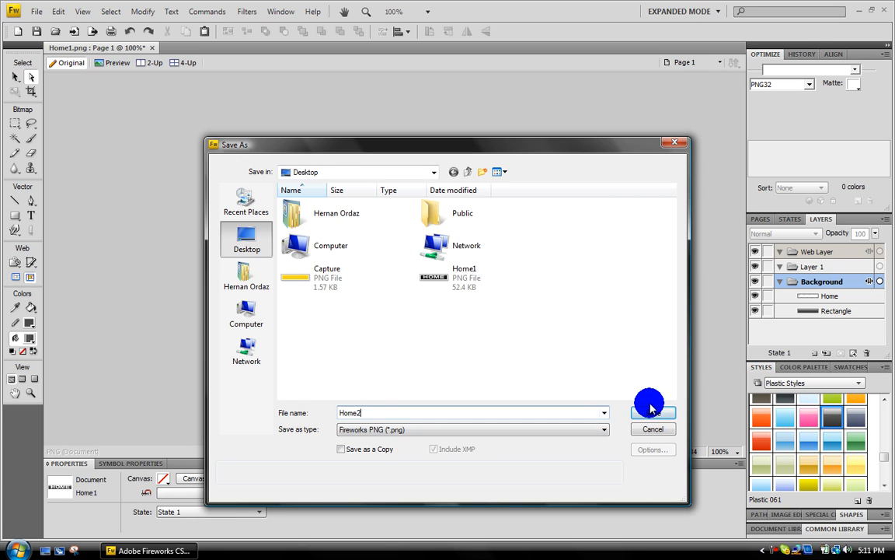
{"action": "left_click", "coordinate": [653, 412]}
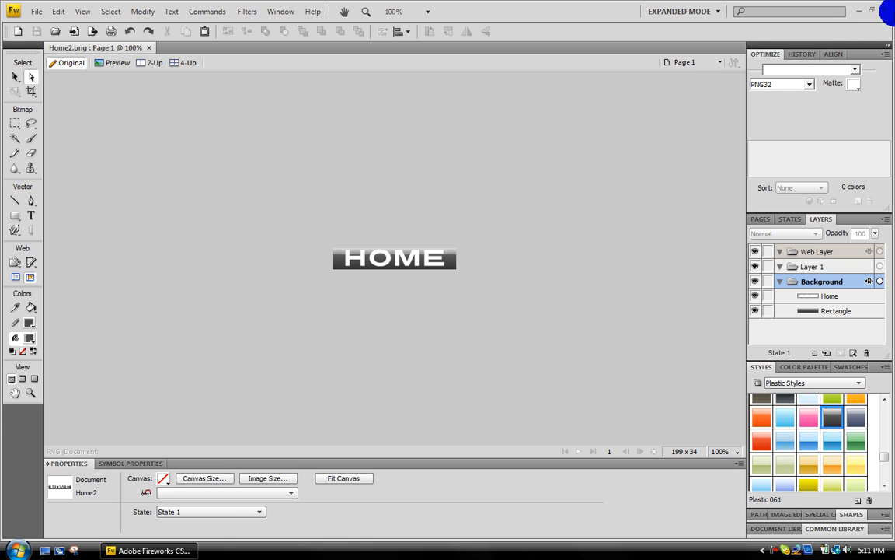
{"action": "left_click", "coordinate": [860, 11]}
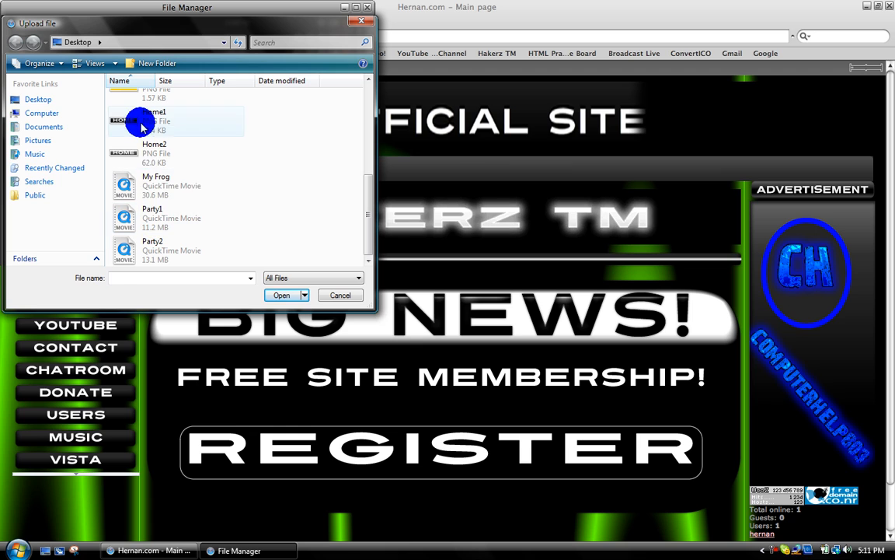
- Upload Home1.png and Home2.png to the uCoz file manager
{"action": "left_click", "coordinate": [281, 295]}
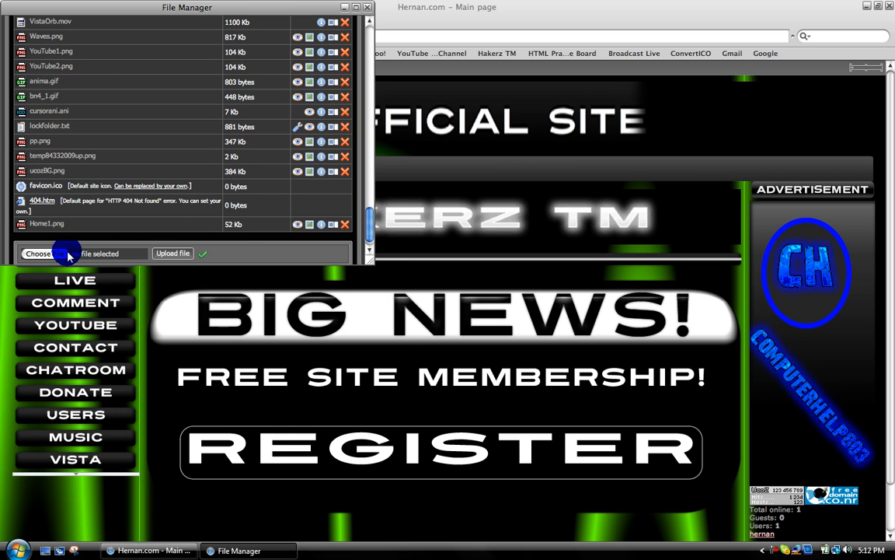
{"action": "left_click", "coordinate": [46, 254]}
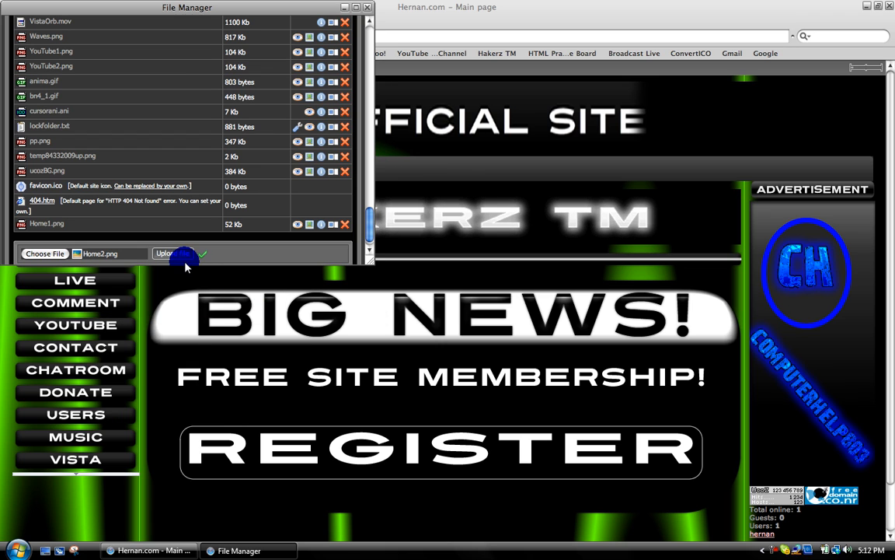
{"action": "left_click", "coordinate": [165, 254]}
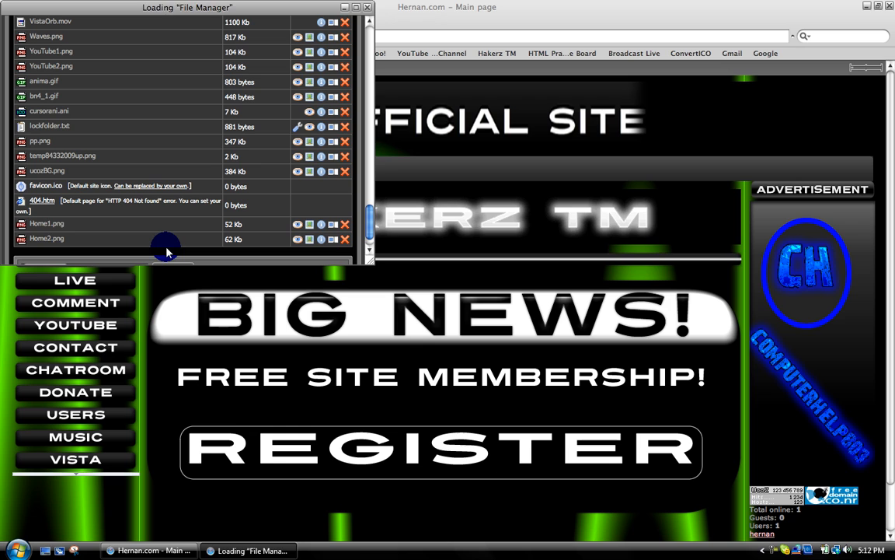
- View and copy the direct link to Home1.png, then dismiss the link dialog
{"action": "left_click", "coordinate": [297, 223]}
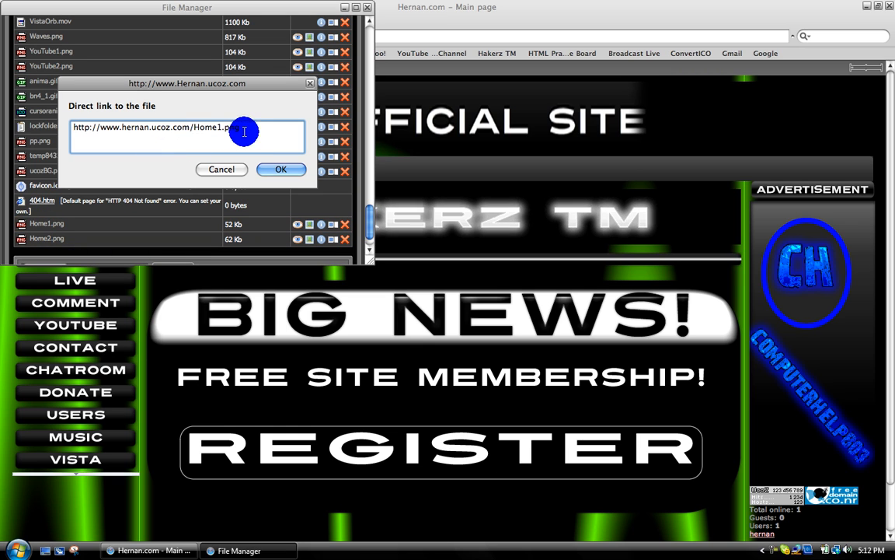
{"action": "right_click", "coordinate": [194, 128]}
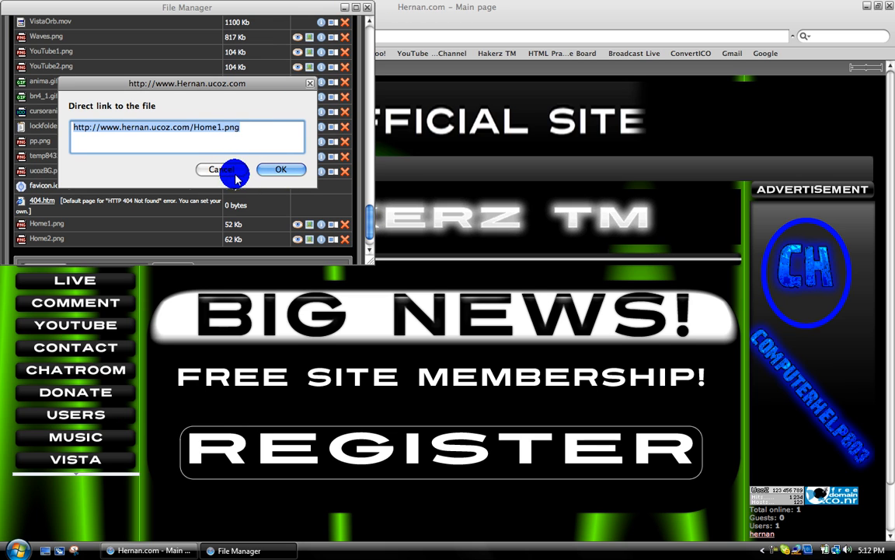
{"action": "left_click", "coordinate": [280, 170]}
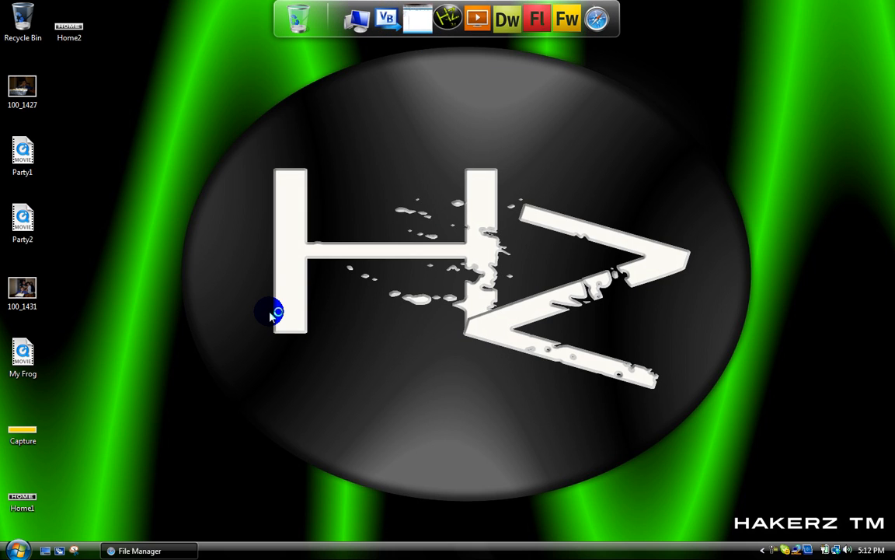
{"action": "mouse_move", "coordinate": [267, 168]}
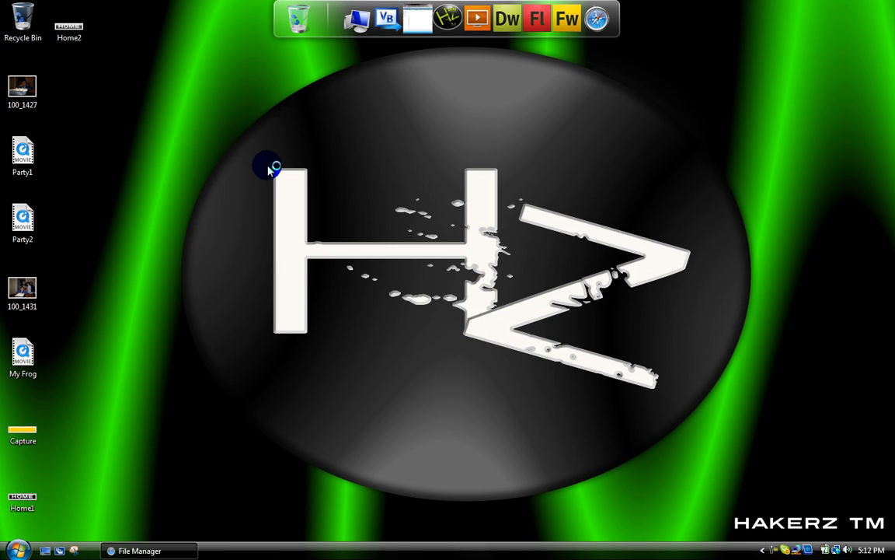
- Launch Dreamweaver and create a new blank HTML page
{"action": "left_click", "coordinate": [506, 19]}
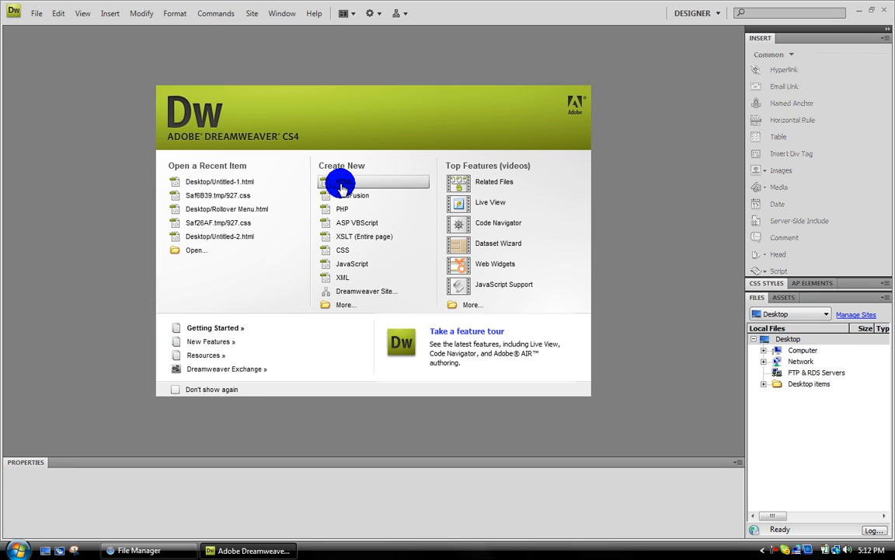
{"action": "left_click", "coordinate": [341, 180]}
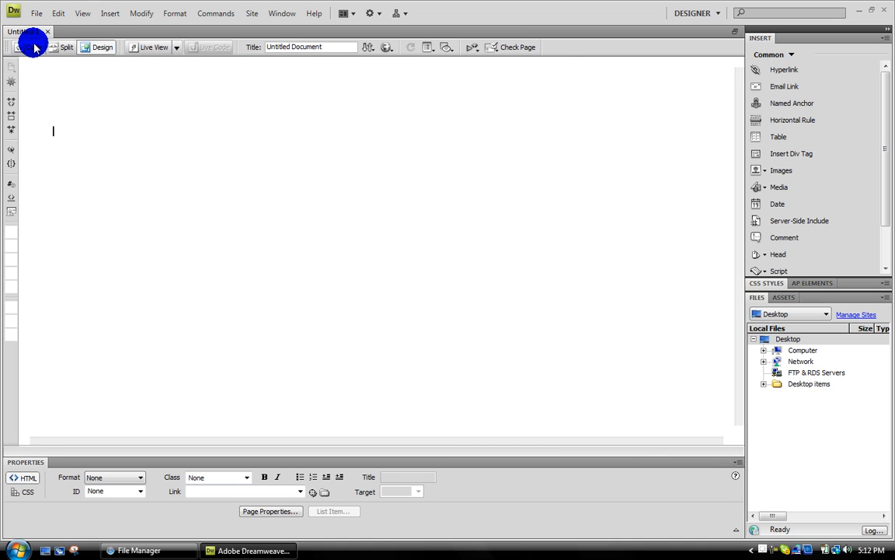
{"action": "left_click", "coordinate": [35, 46]}
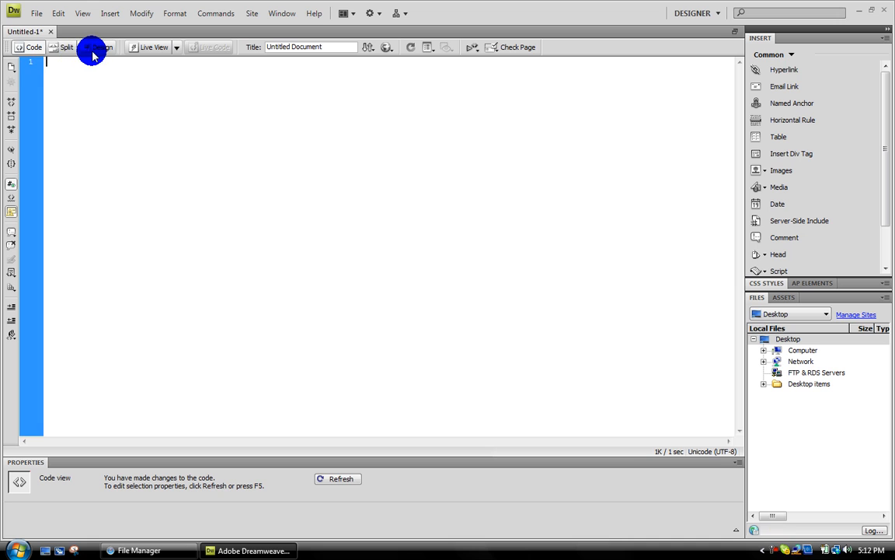
{"action": "left_click", "coordinate": [102, 47]}
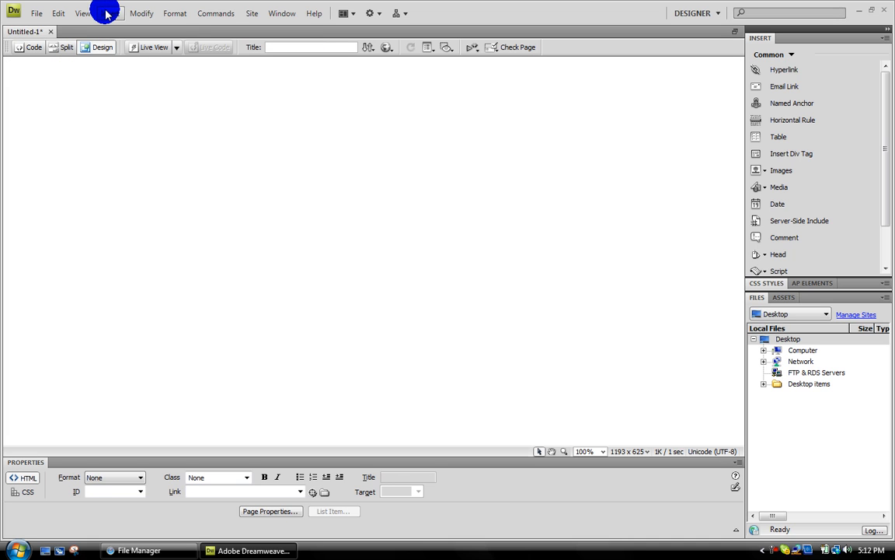
- Bring up the Insert Rollover Image dialog from the Insert menu
{"action": "left_click", "coordinate": [109, 13]}
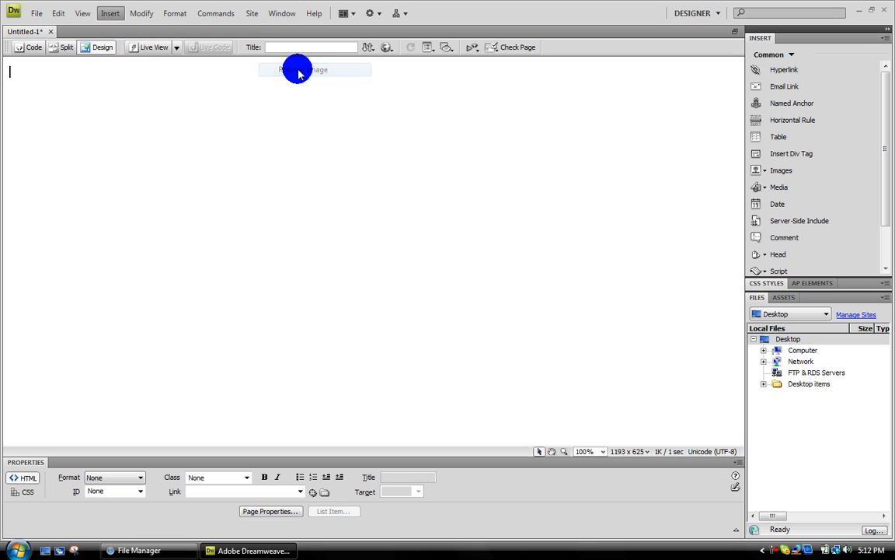
{"action": "left_click", "coordinate": [314, 69]}
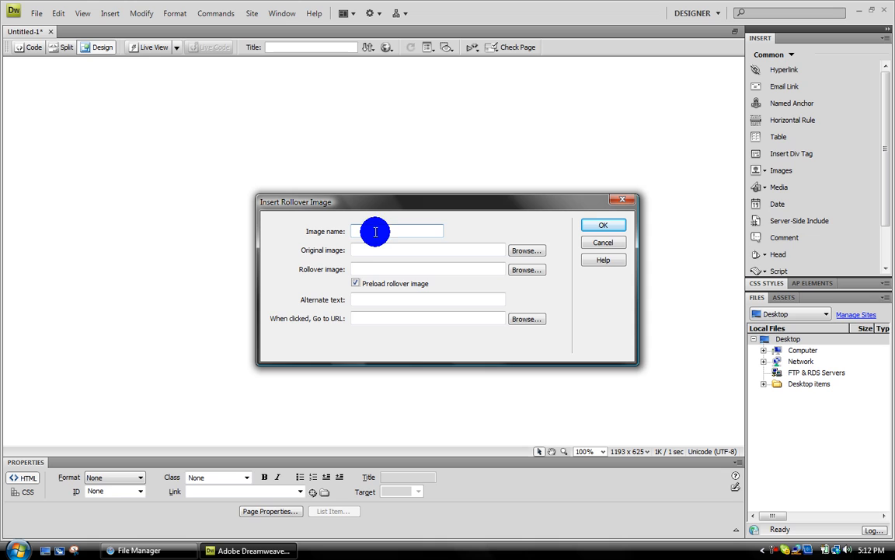
{"action": "left_click", "coordinate": [427, 249]}
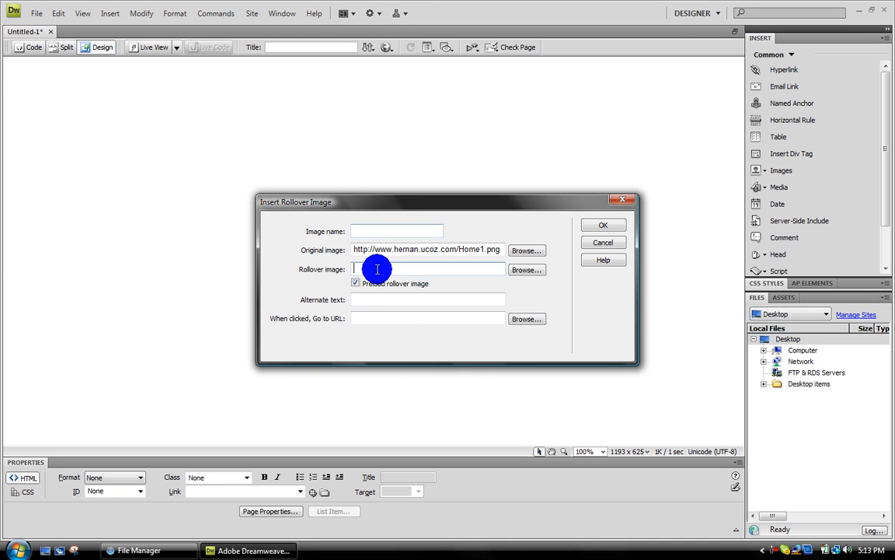
{"action": "type", "text": "http://www.hernan.ucoz.com/Home2.png"}
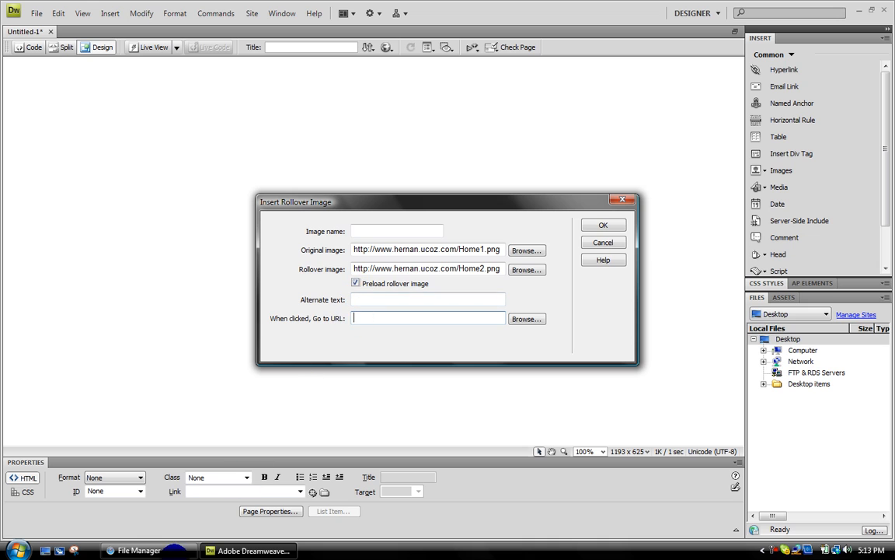
{"action": "mouse_move", "coordinate": [140, 550]}
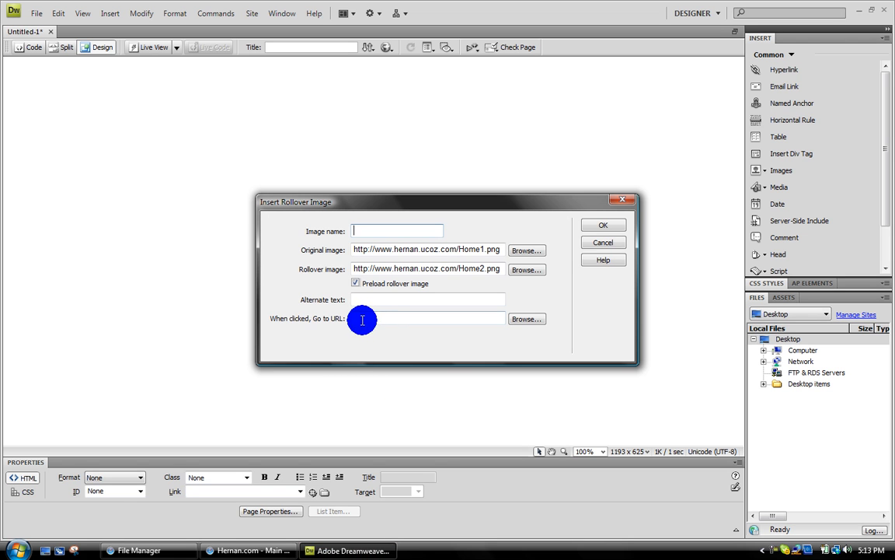
{"action": "type", "text": "http://www.Hernan.ucoz.com/"}
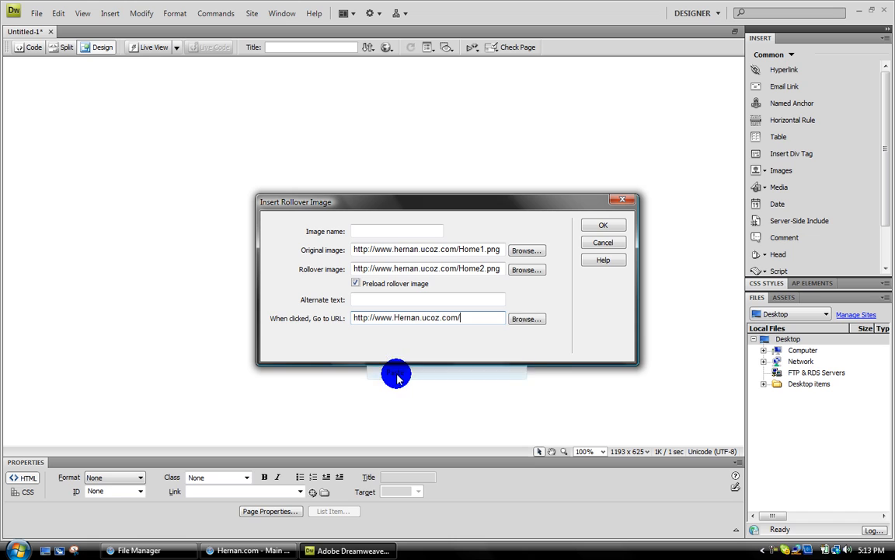
- Confirm the rollover settings with the auto-generated name, inserting the HOME button
{"action": "left_click", "coordinate": [603, 223]}
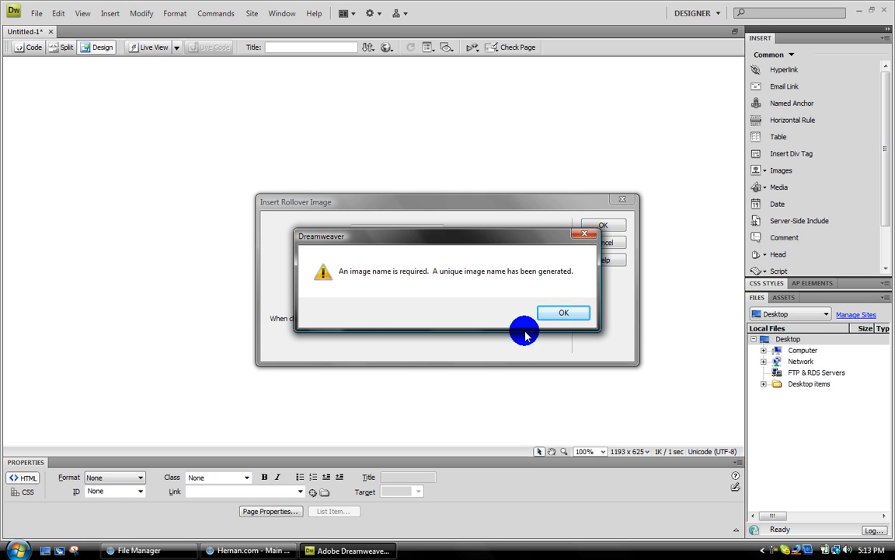
{"action": "left_click", "coordinate": [562, 311]}
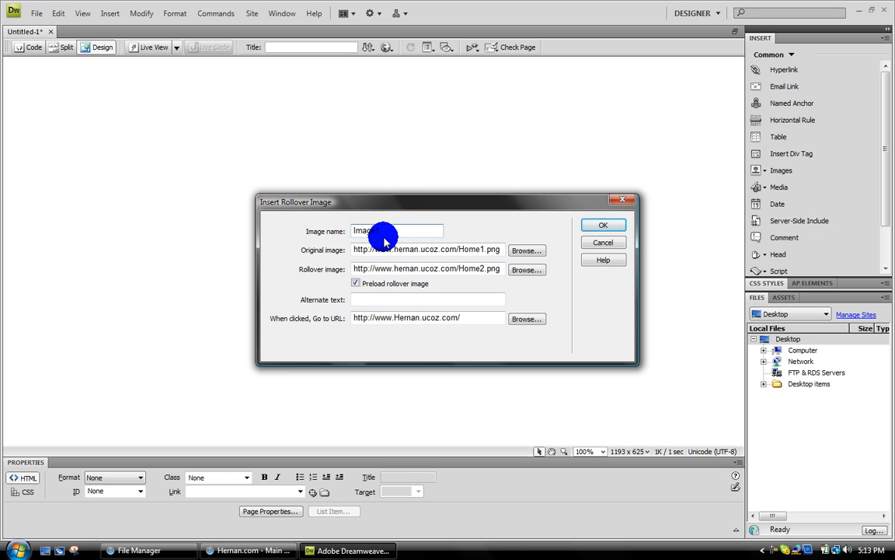
{"action": "left_click", "coordinate": [603, 224]}
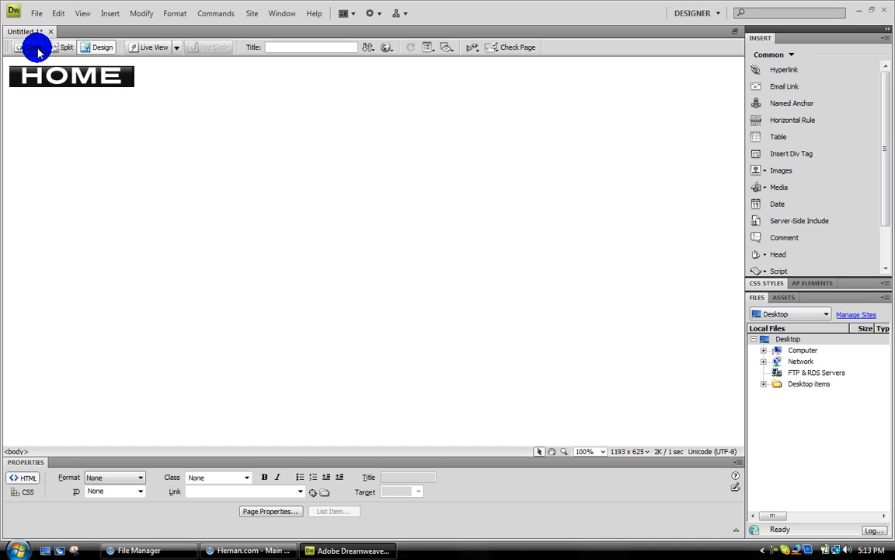
- Switch to Code view and select all of the generated rollover HTML source
{"action": "left_click", "coordinate": [34, 46]}
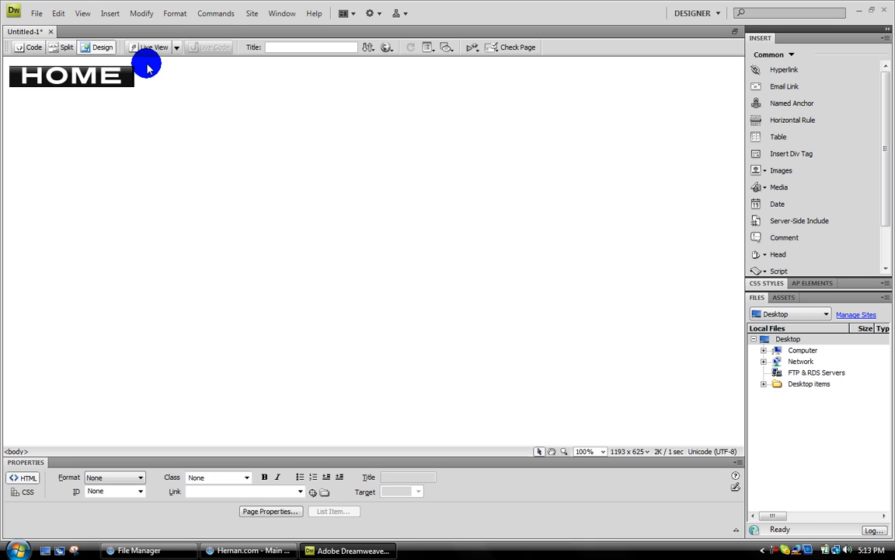
{"action": "left_click", "coordinate": [109, 12]}
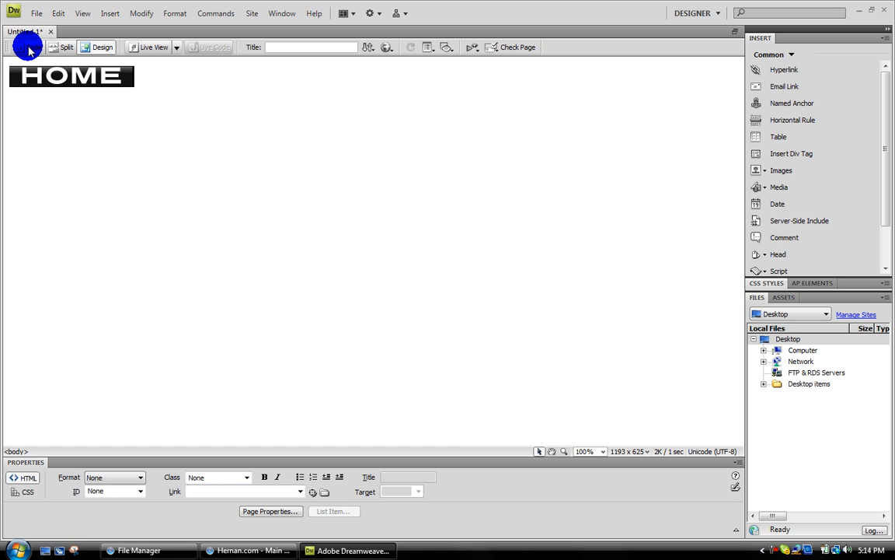
{"action": "left_click", "coordinate": [32, 47]}
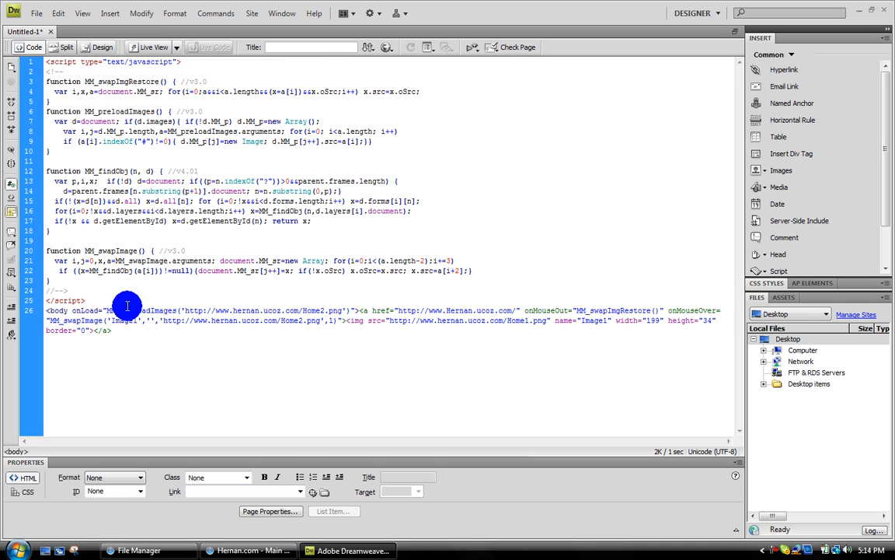
{"action": "left_click", "coordinate": [57, 13]}
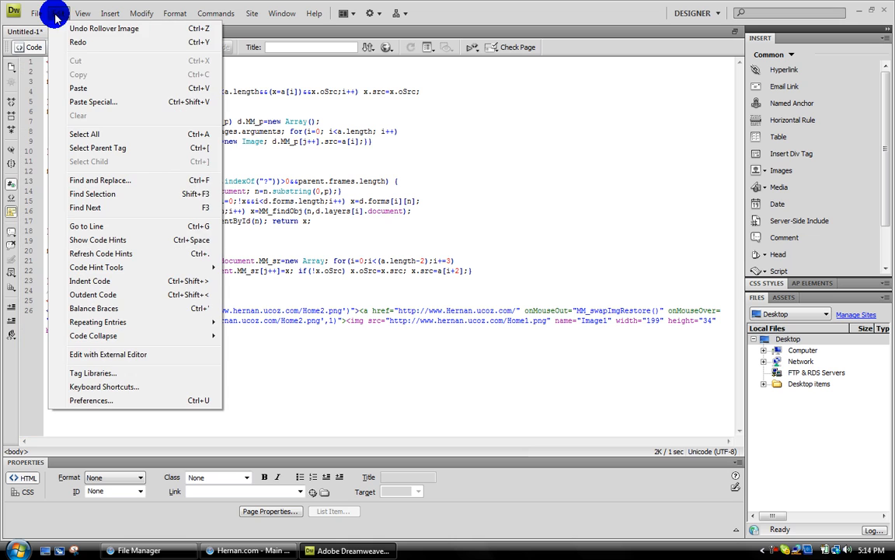
{"action": "mouse_move", "coordinate": [84, 134]}
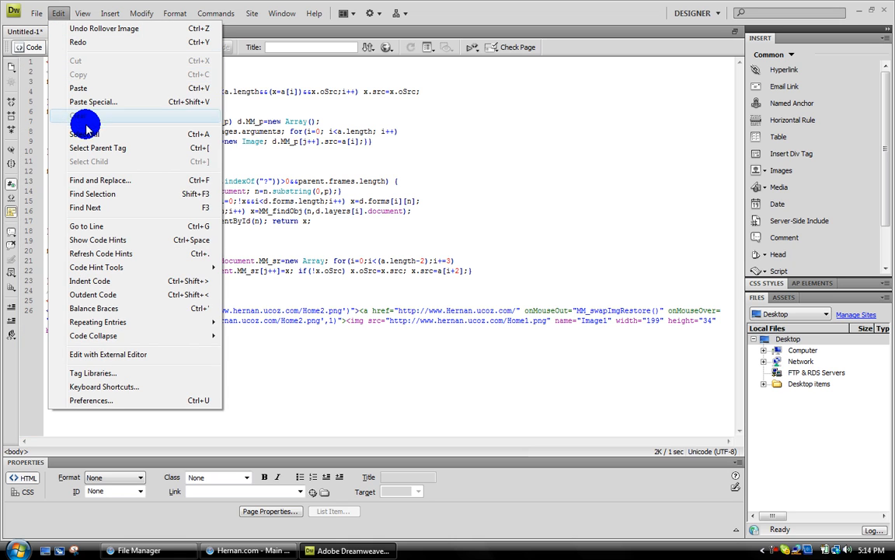
{"action": "left_click", "coordinate": [86, 134]}
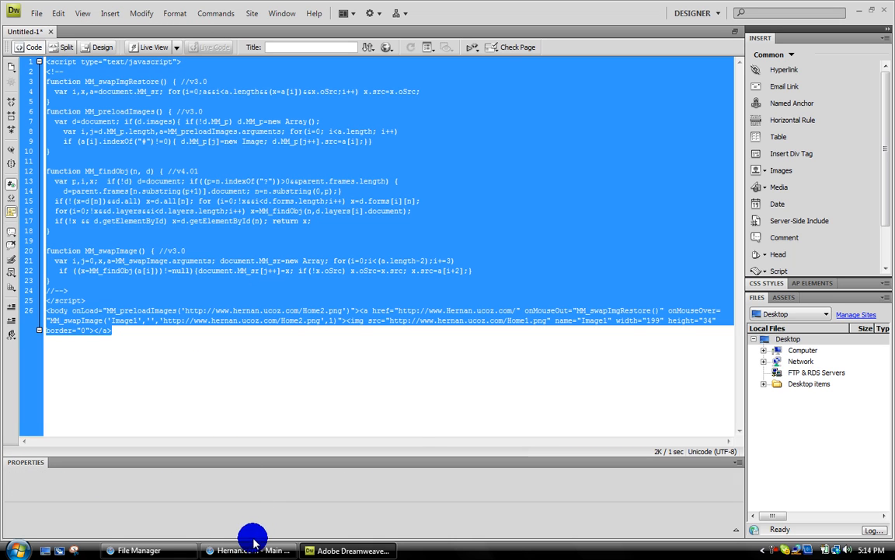
- Review the Hernan.ucoz.com site menu in Firefox, then launch Notepad from the dock
{"action": "left_click", "coordinate": [248, 551]}
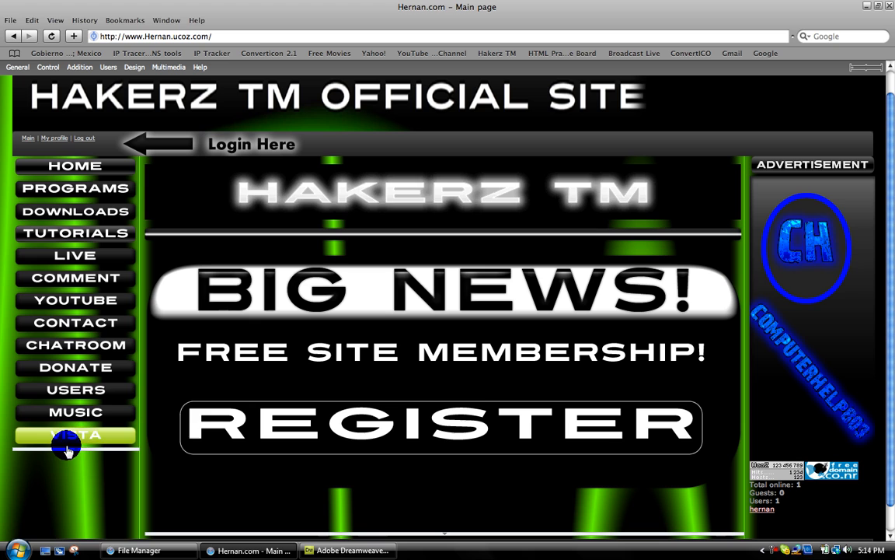
{"action": "mouse_move", "coordinate": [84, 464]}
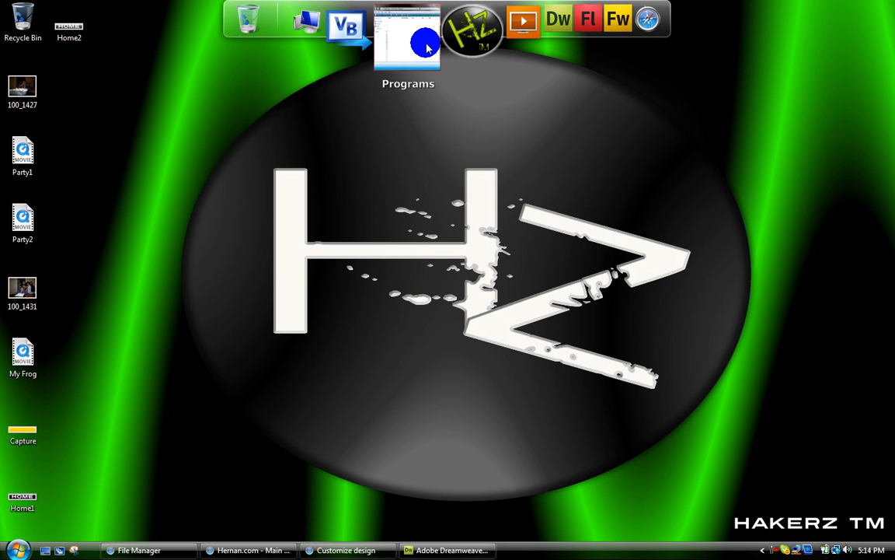
{"action": "left_click", "coordinate": [407, 44]}
{"action": "type", "text": "http://www.Hernan.ucoz.com/"}
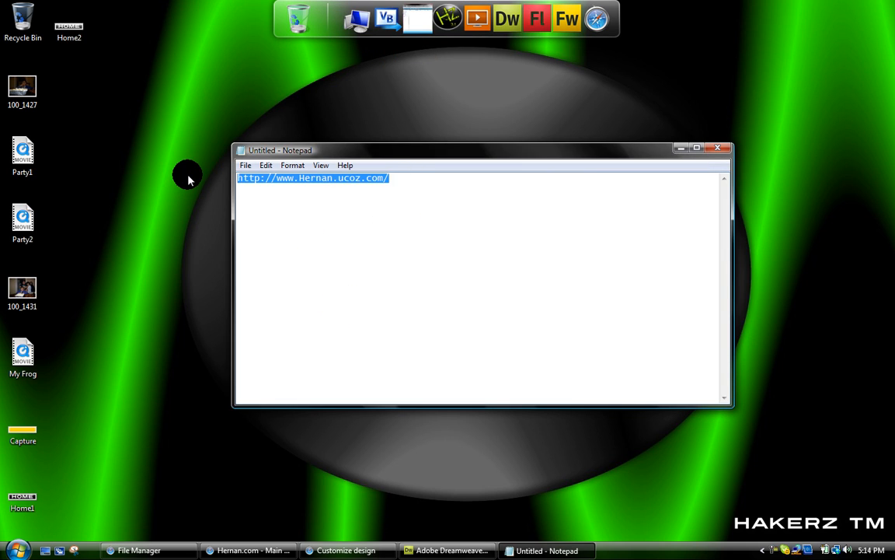
- Paste the HOME rollover button's HTML code into Notepad and return to the uCoz site in Firefox
{"action": "left_click", "coordinate": [448, 550]}
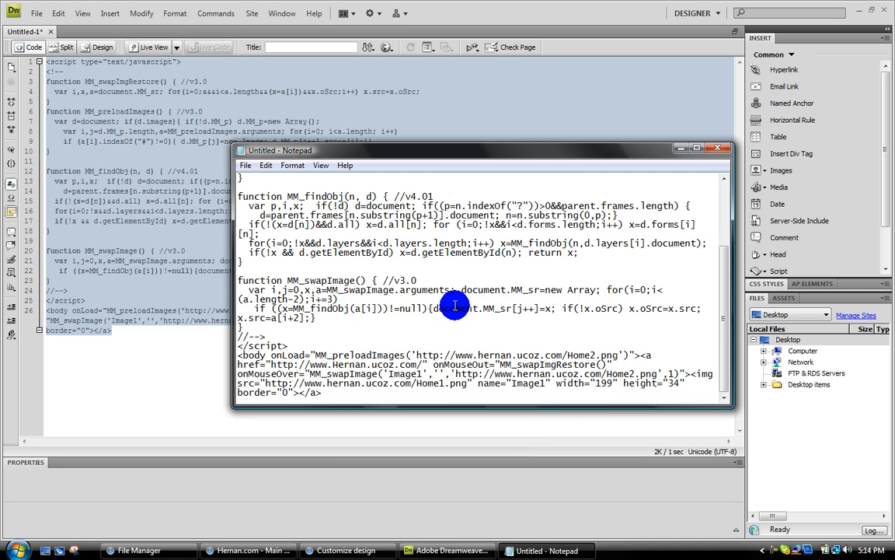
{"action": "mouse_move", "coordinate": [317, 332]}
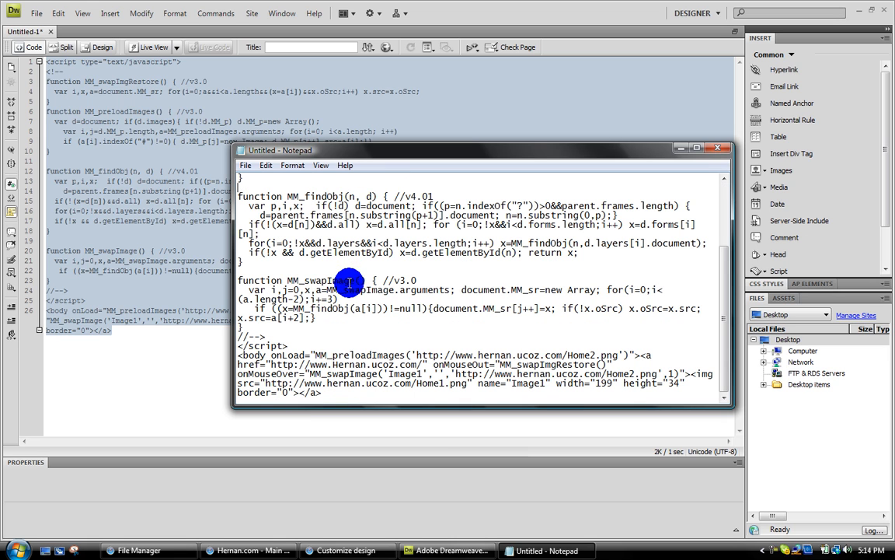
{"action": "left_click", "coordinate": [248, 550]}
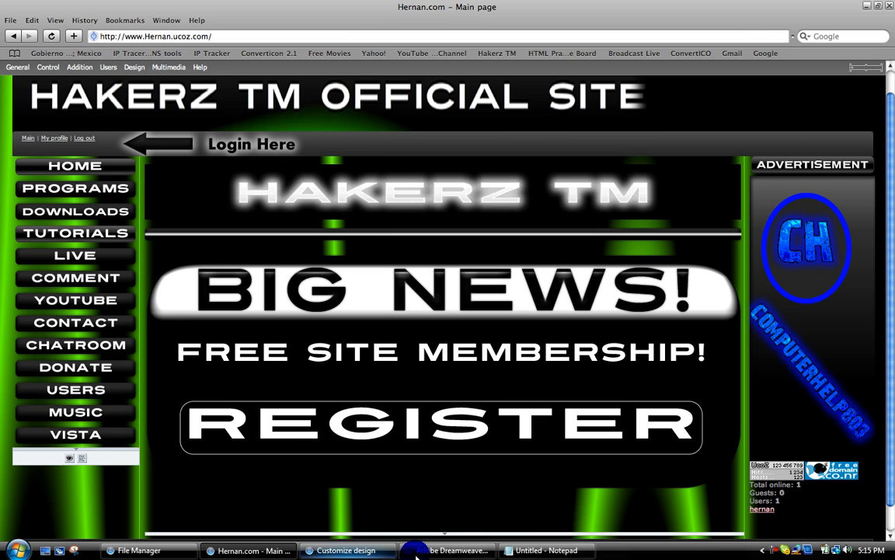
- Close Dreamweaver discarding Untitled-1, then close Notepad without saving, leaving the desktop
{"action": "left_click", "coordinate": [445, 550]}
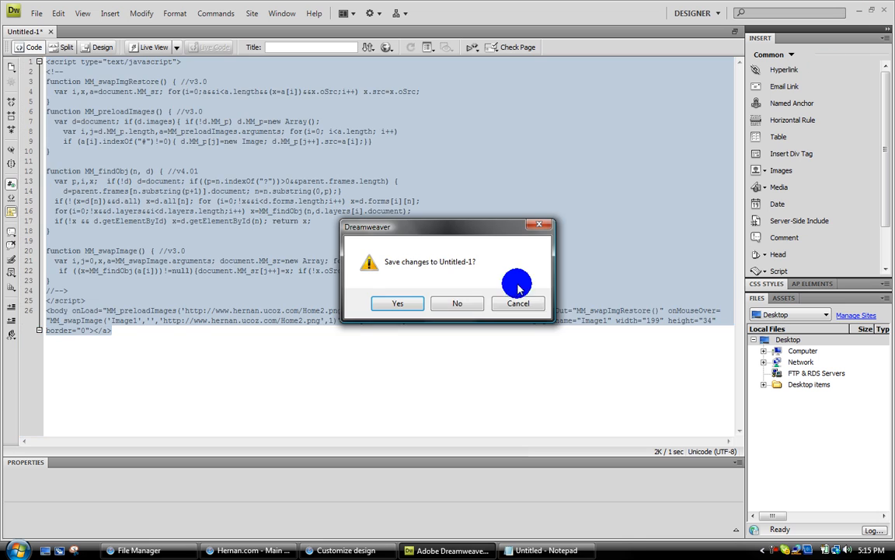
{"action": "left_click", "coordinate": [457, 303]}
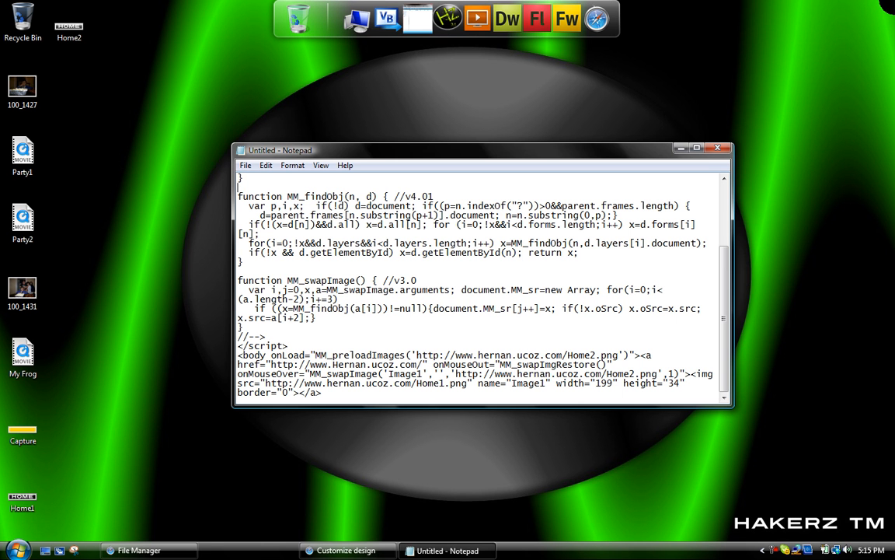
{"action": "left_click", "coordinate": [717, 148]}
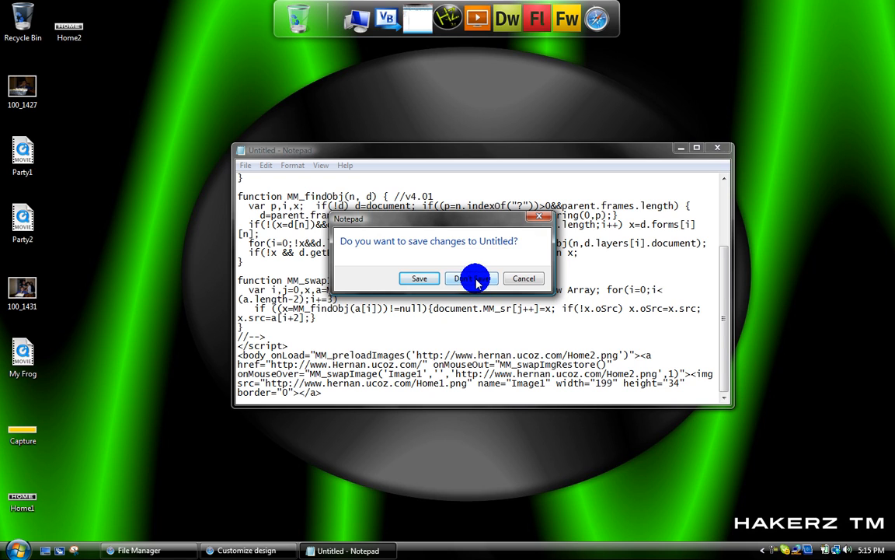
{"action": "left_click", "coordinate": [469, 279]}
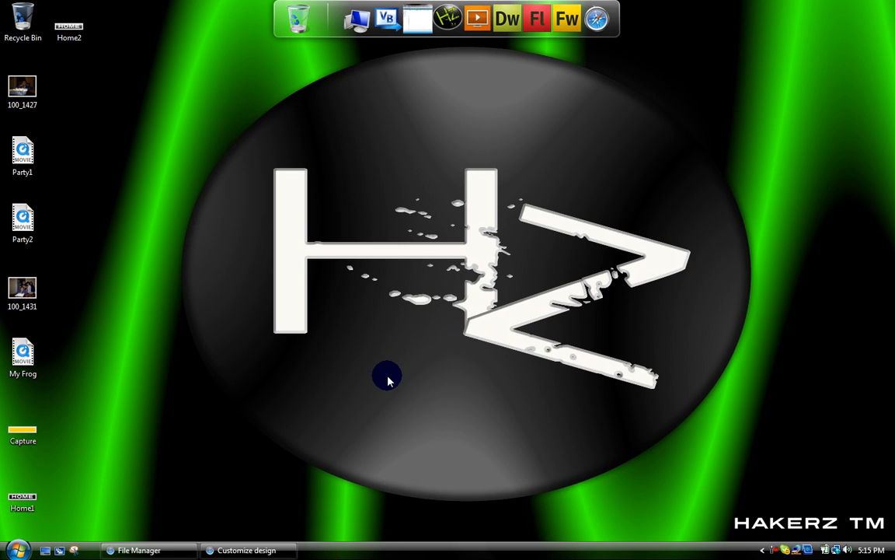